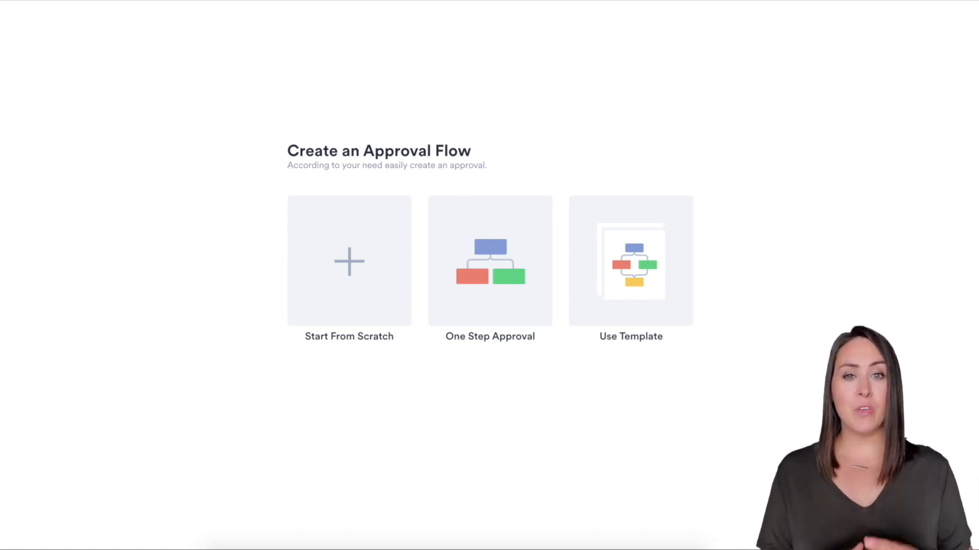
# Step: Start a new approval flow from a template and find the Leave Request Approval Template
pyautogui.click(630, 260)
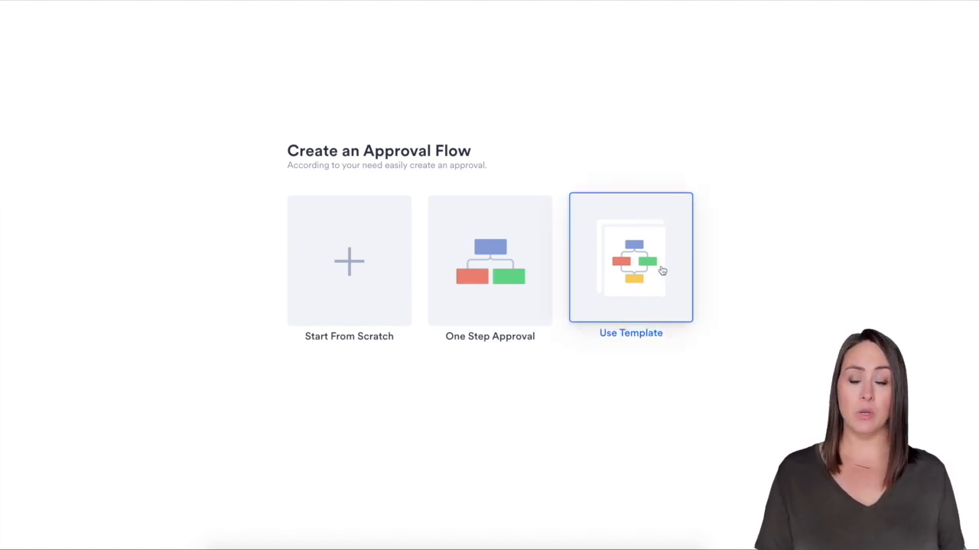
pyautogui.click(631, 257)
pyautogui.write('leave')
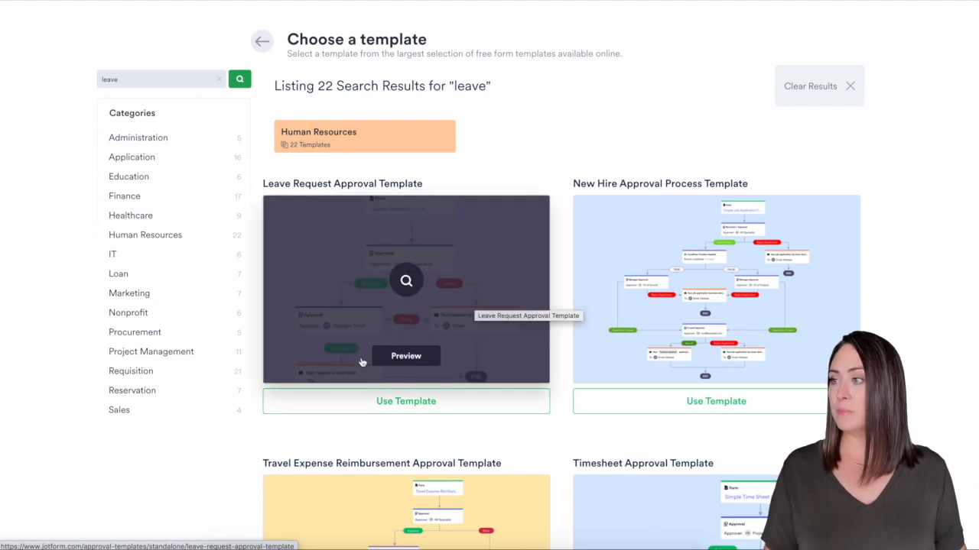
# Step: Build the flow from the Leave Request Approval Template and open its Leave Request Form
pyautogui.click(406, 400)
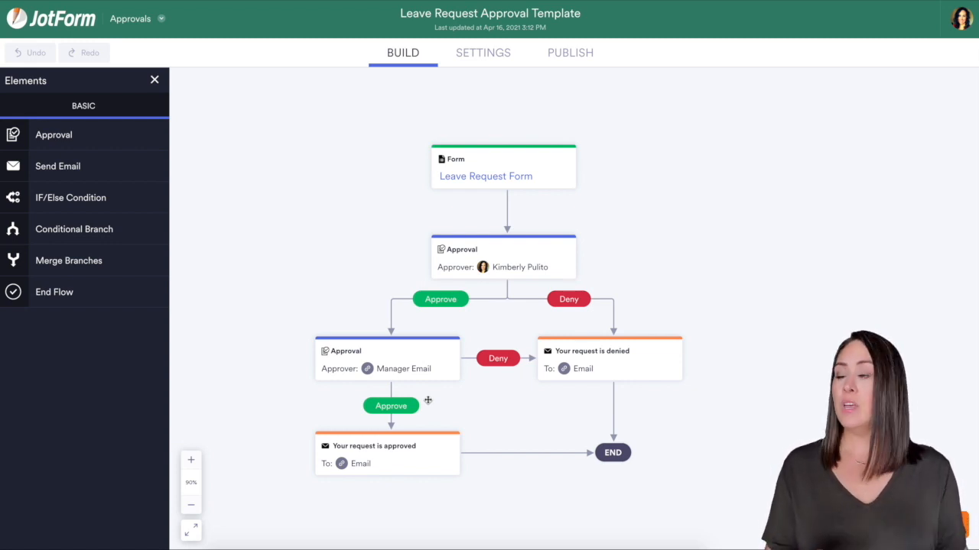
pyautogui.click(503, 256)
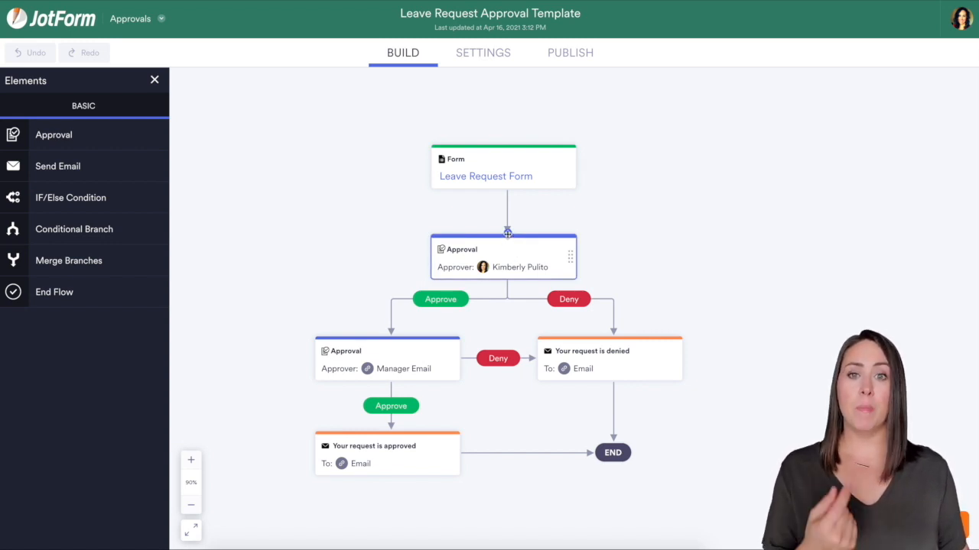
pyautogui.click(503, 167)
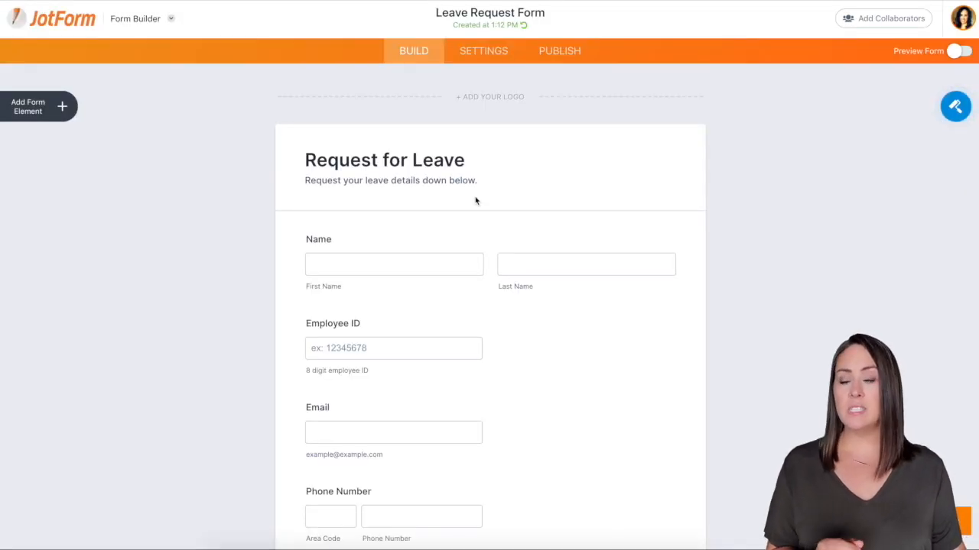
# Step: Scroll through the Request for Leave form's leave details and comments fields
pyautogui.scroll(-3)
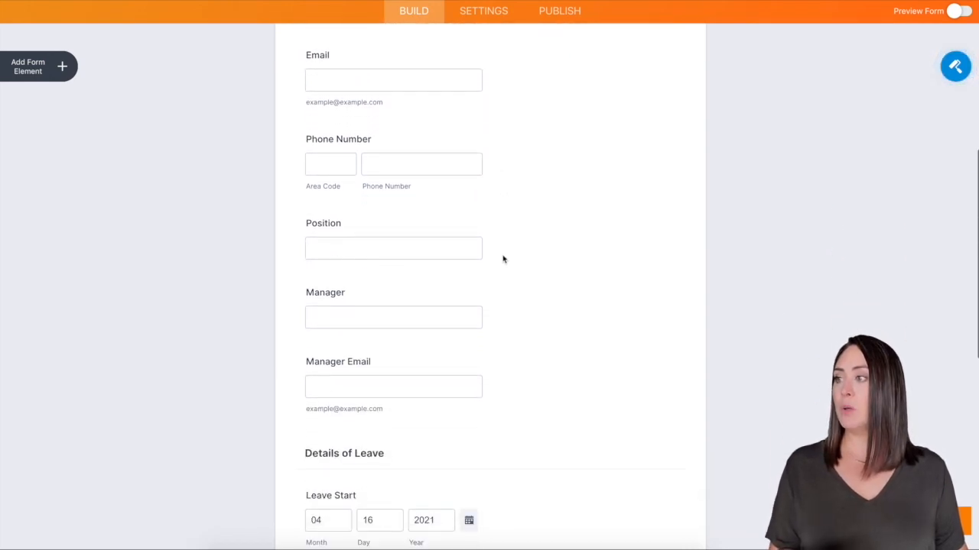
pyautogui.scroll(-3)
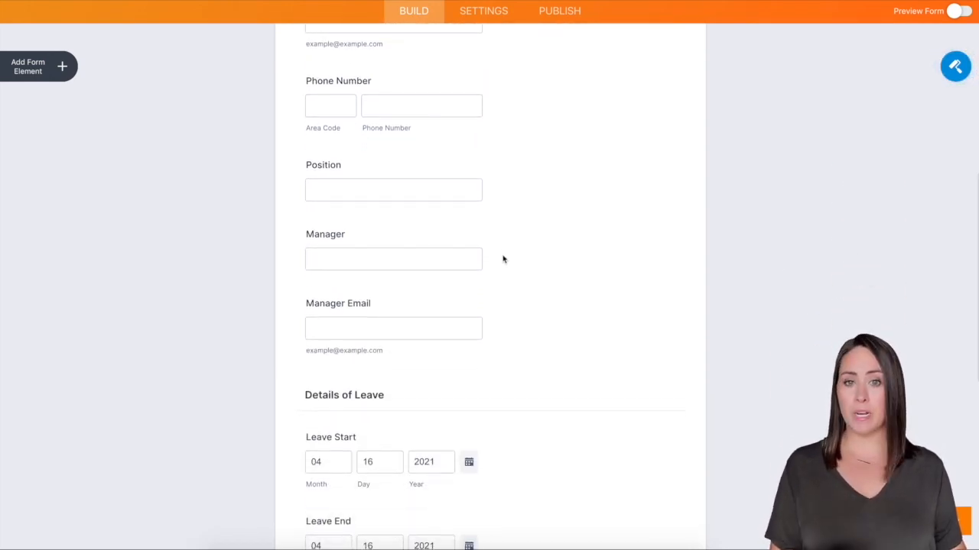
pyautogui.scroll(-3)
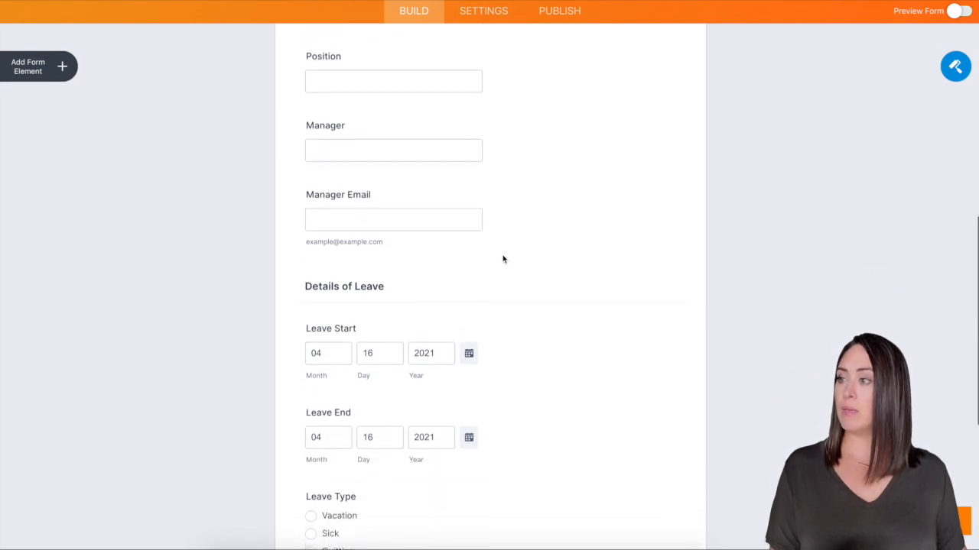
pyautogui.scroll(-3)
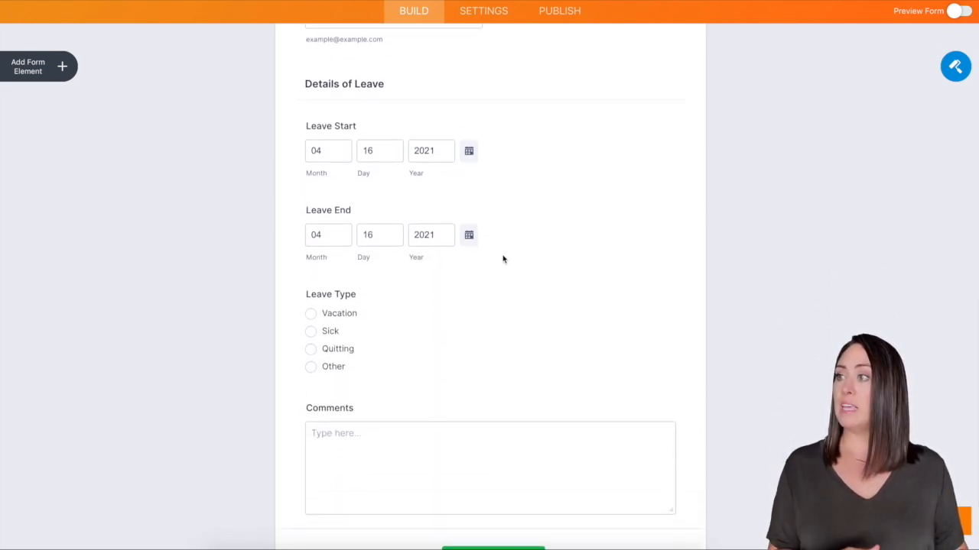
pyautogui.scroll(-3)
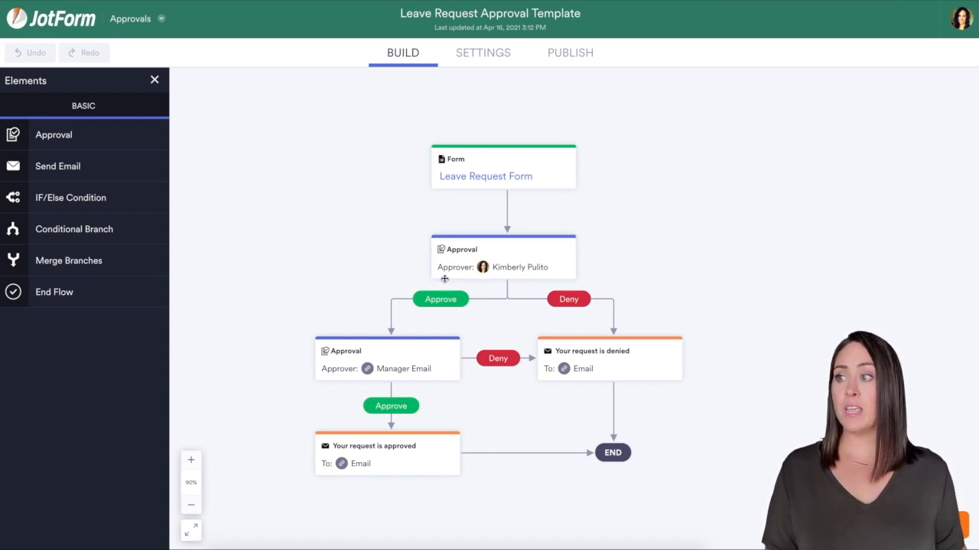
# Step: Inspect the first and manager approval steps, then publish the flow for its share link
pyautogui.click(503, 257)
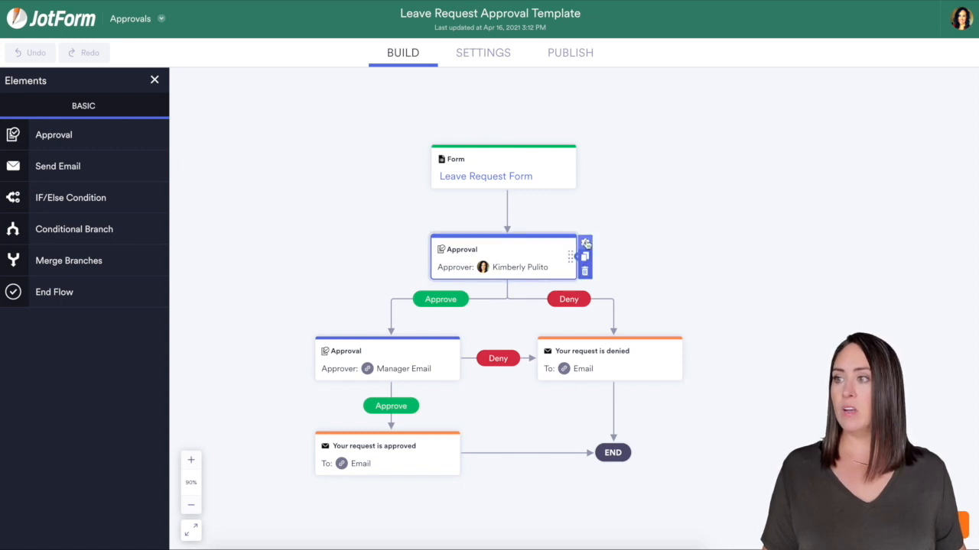
pyautogui.click(585, 243)
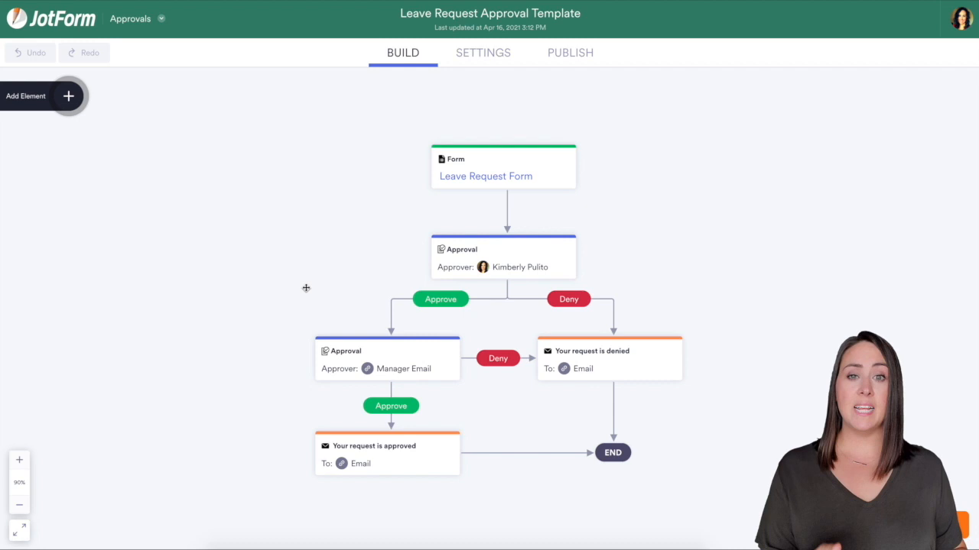
pyautogui.click(386, 359)
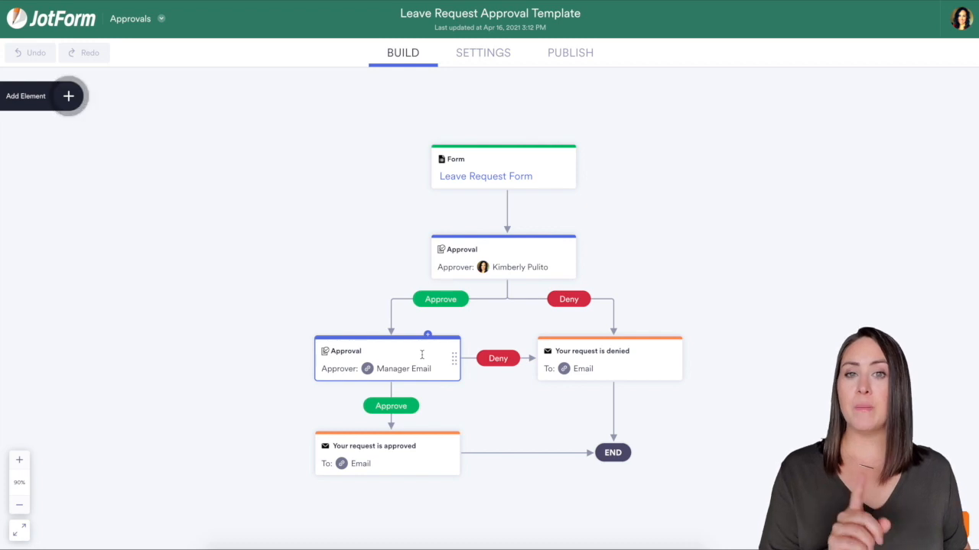
pyautogui.click(386, 360)
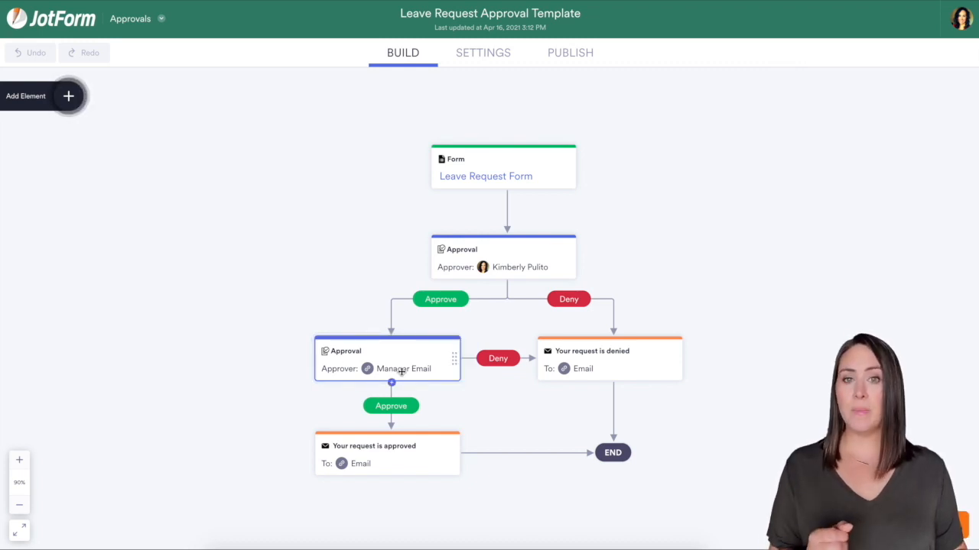
pyautogui.moveTo(606, 368)
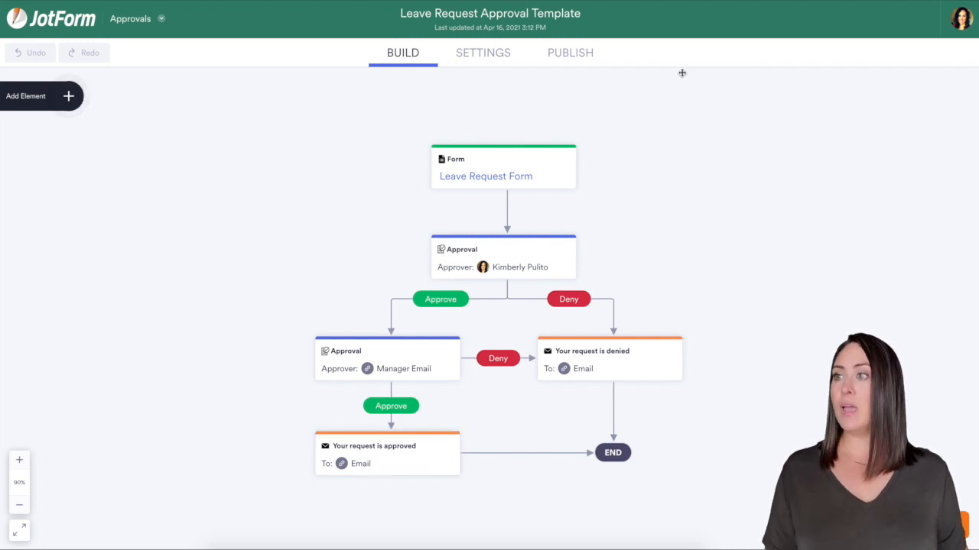
pyautogui.click(569, 52)
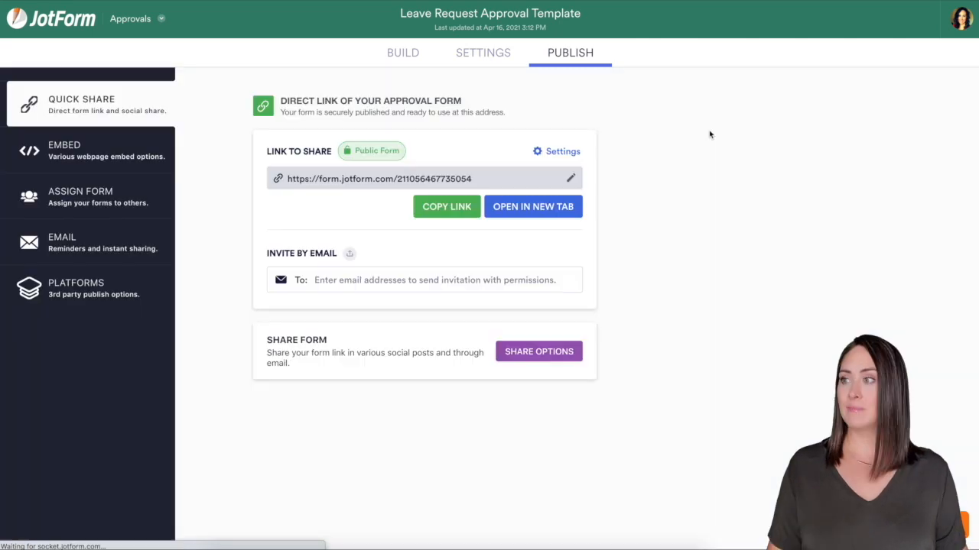
# Step: Submit a test Vacation leave request from April 16 to April 18, 2021
pyautogui.click(533, 207)
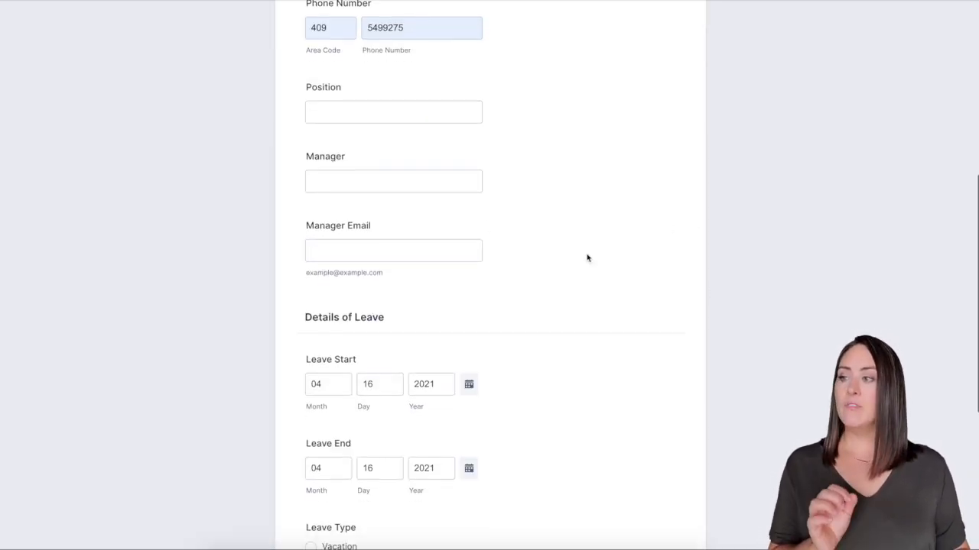
pyautogui.moveTo(366, 221)
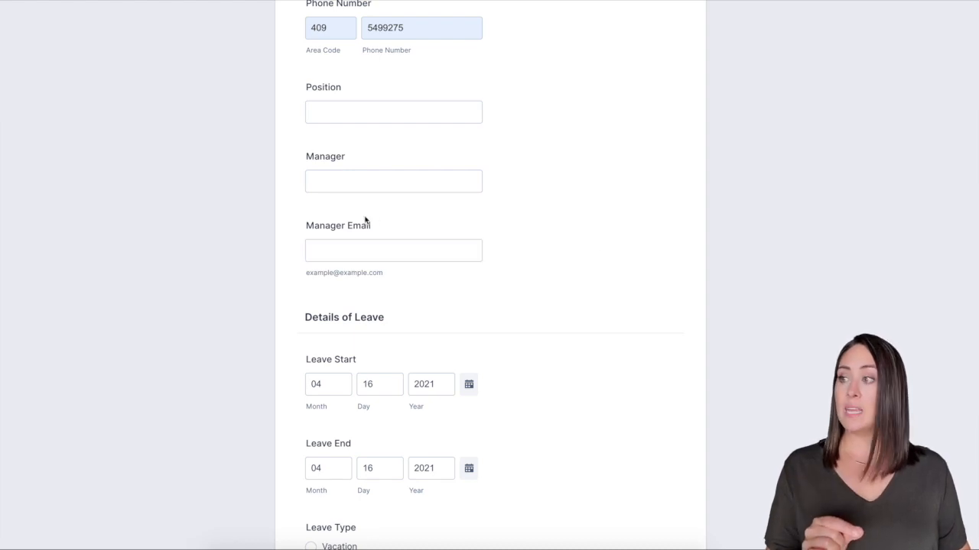
pyautogui.moveTo(451, 217)
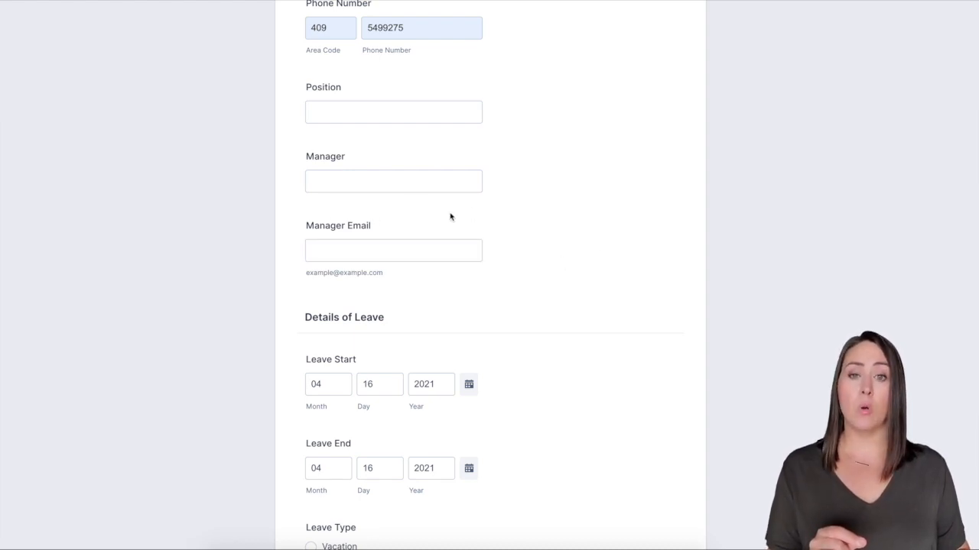
pyautogui.moveTo(459, 215)
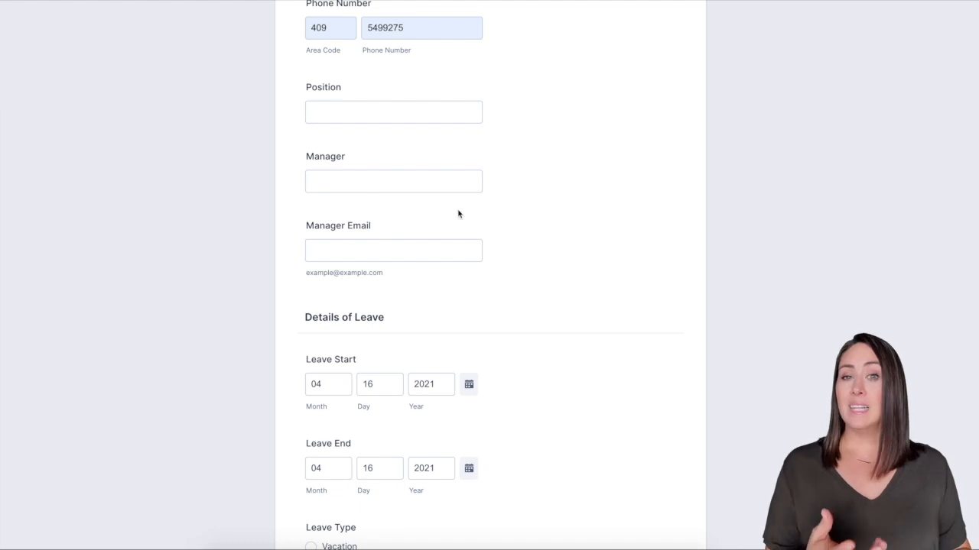
pyautogui.click(393, 250)
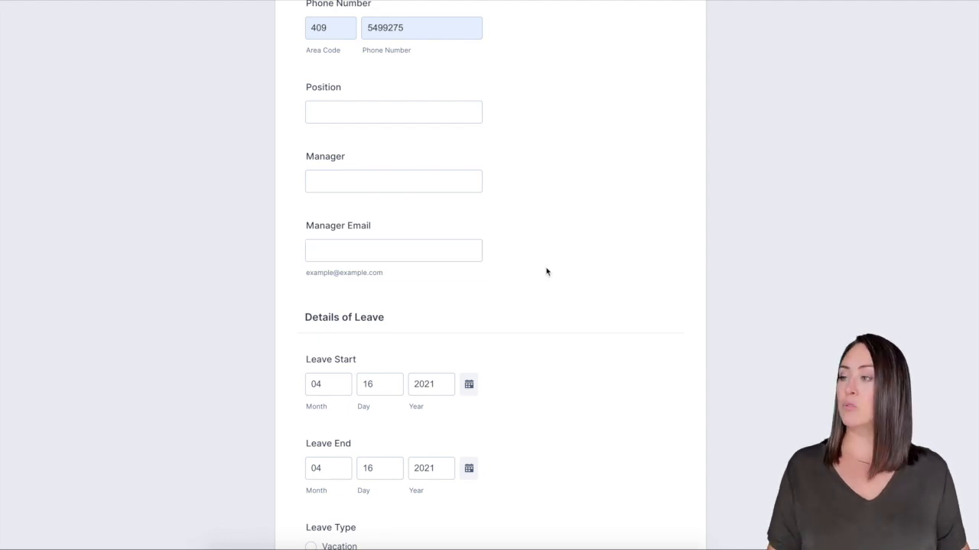
pyautogui.scroll(-3)
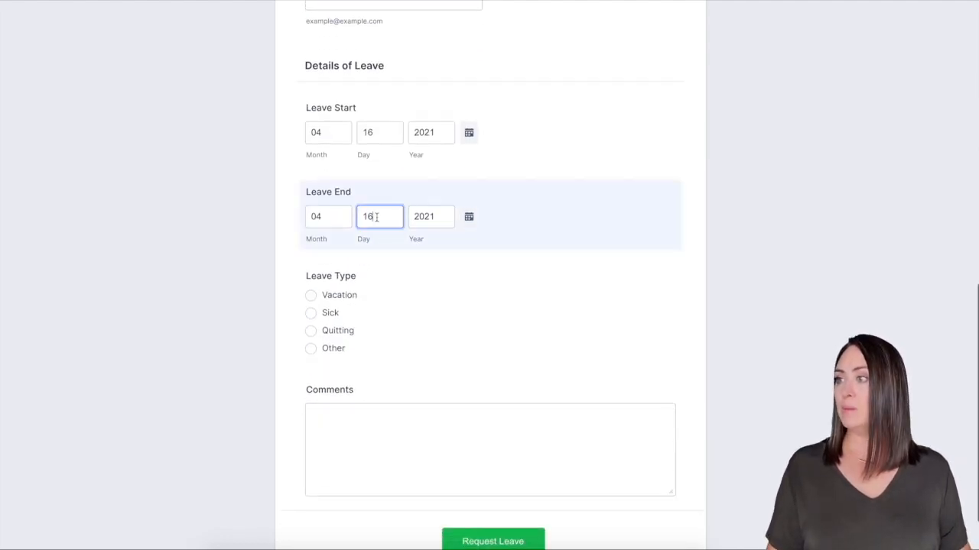
pyautogui.write('18')
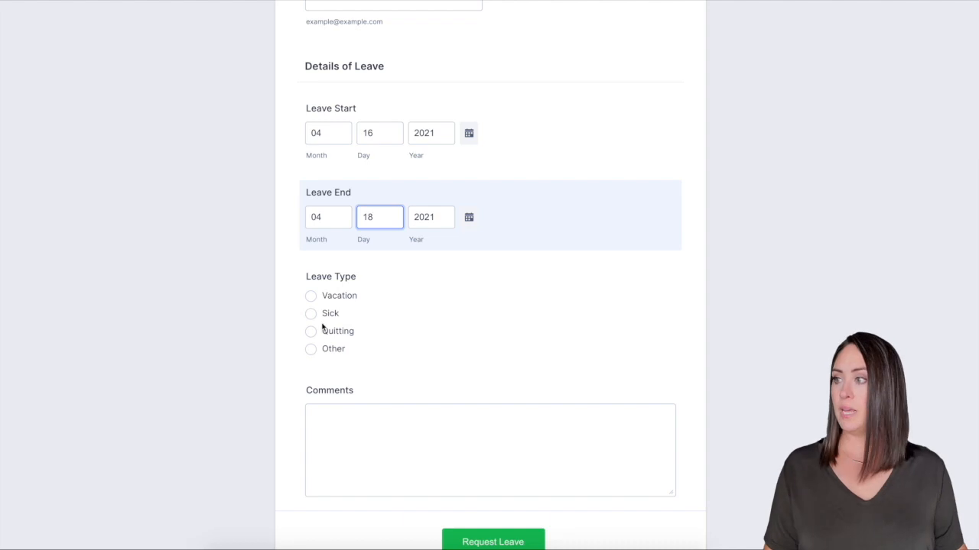
pyautogui.click(311, 227)
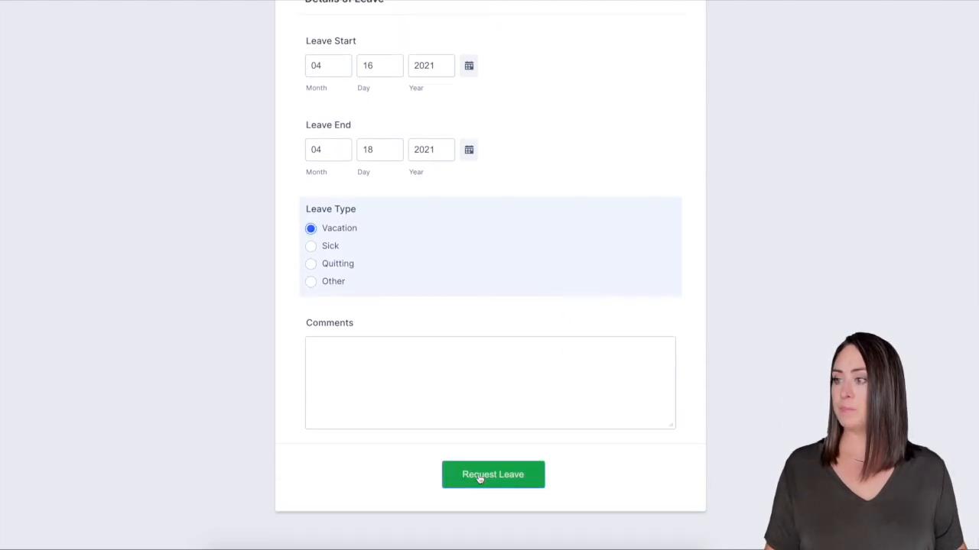
pyautogui.click(492, 474)
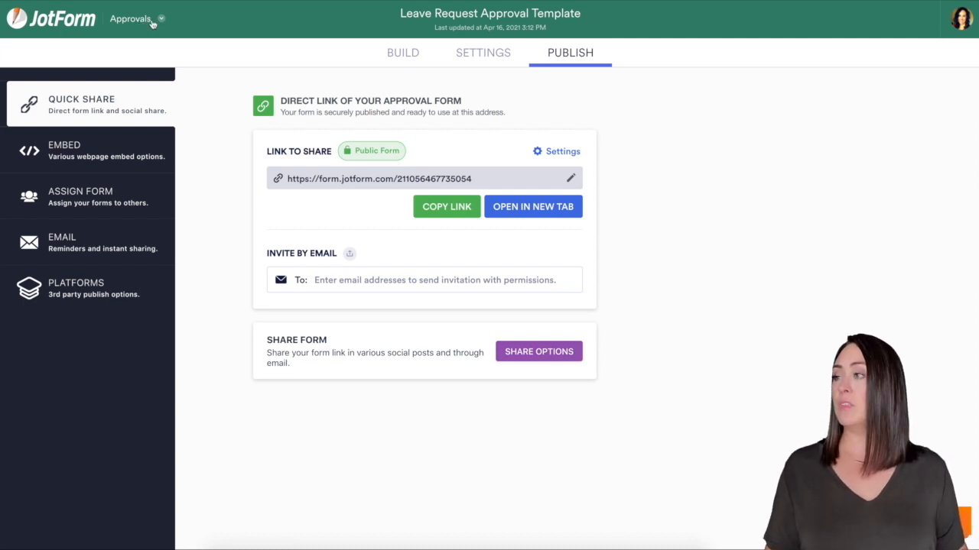
# Step: Open the Leave Request Form's submissions in JotForm Tables and view the test submission
pyautogui.click(130, 18)
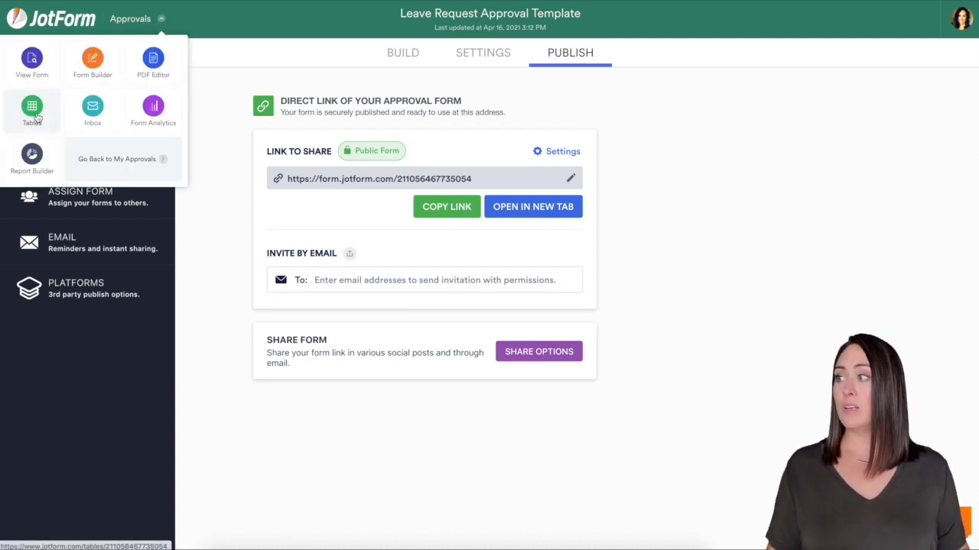
pyautogui.click(32, 111)
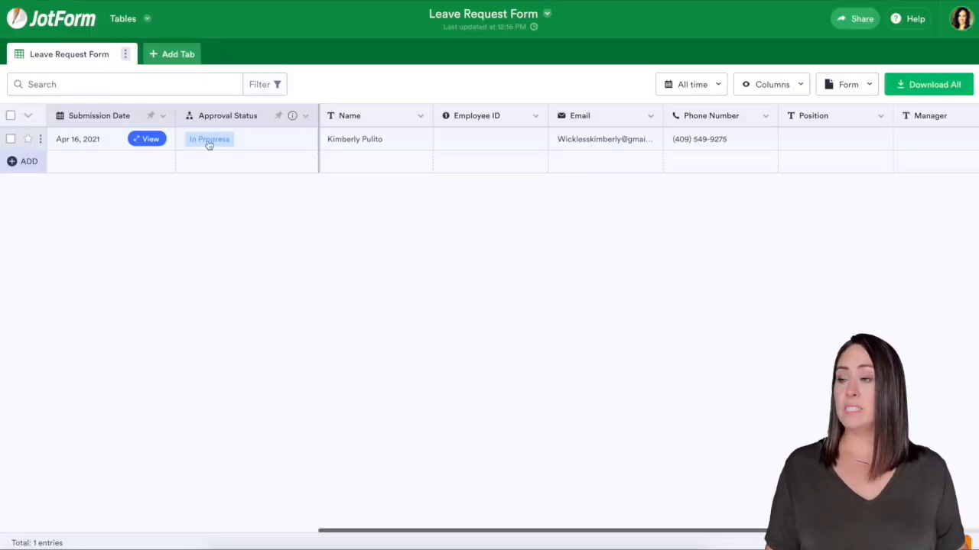
pyautogui.hscroll(3)
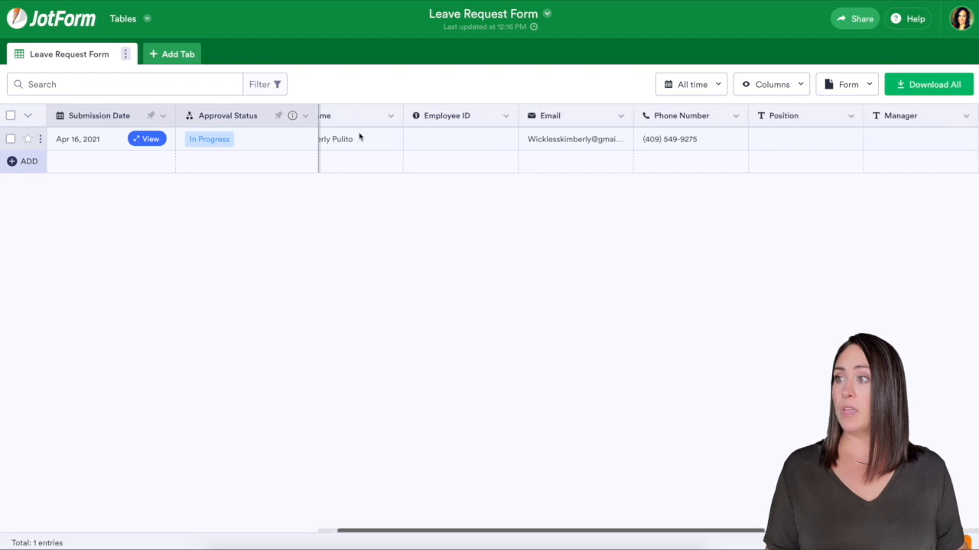
pyautogui.hscroll(3)
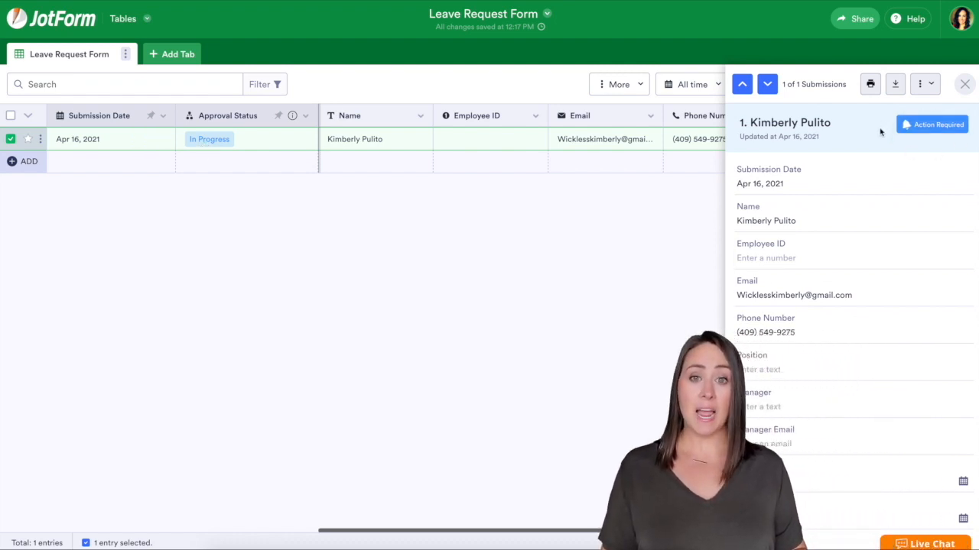
# Step: Approve the first step and open the options for pisot's pending approval step
pyautogui.scroll(-3)
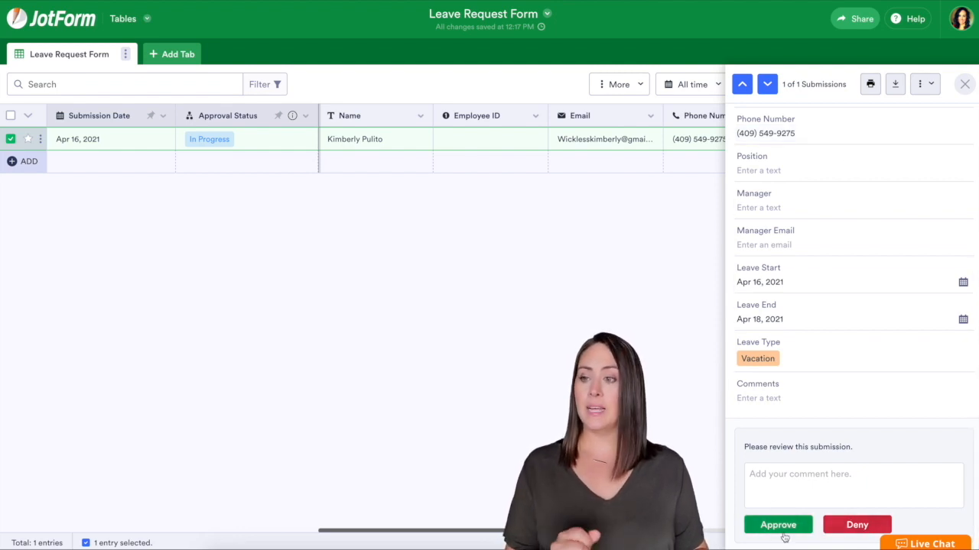
pyautogui.click(778, 524)
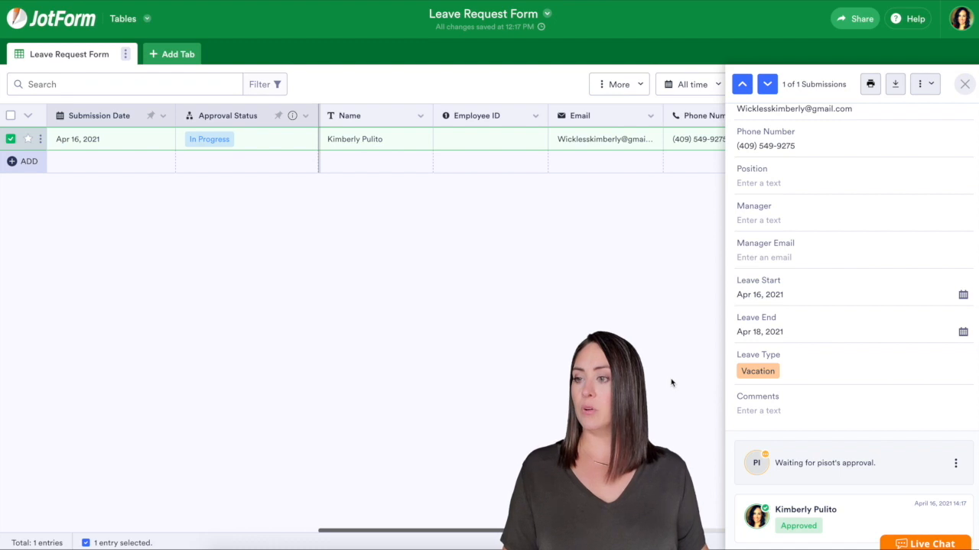
pyautogui.moveTo(817, 475)
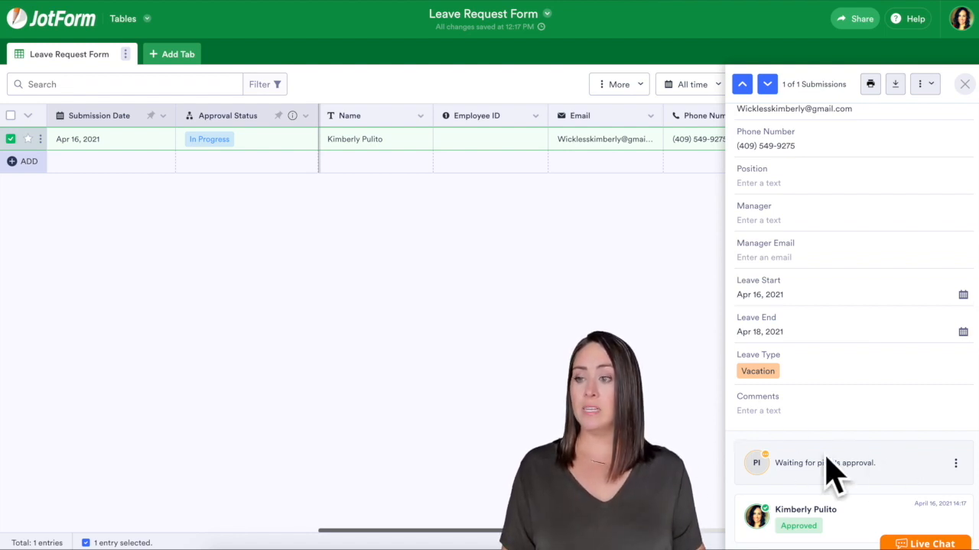
pyautogui.moveTo(889, 437)
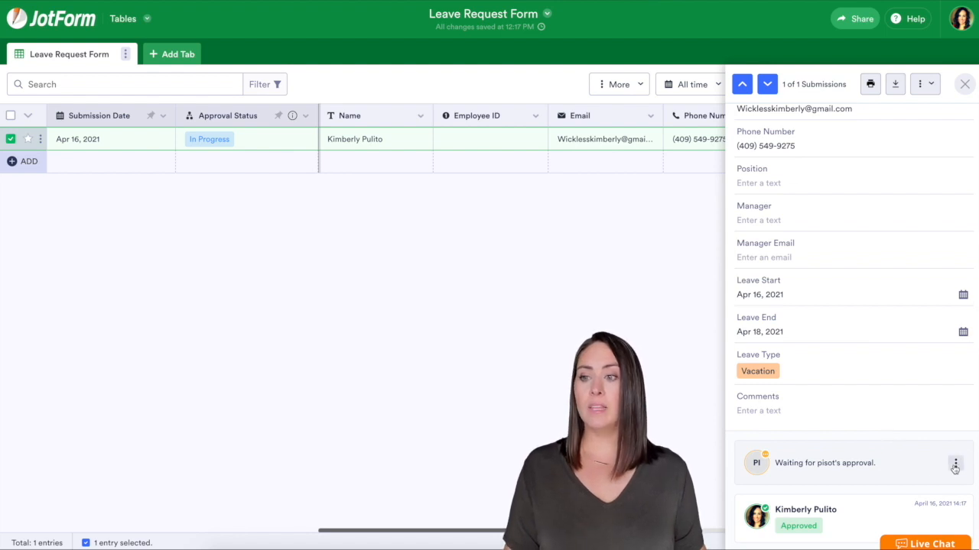
pyautogui.click(954, 462)
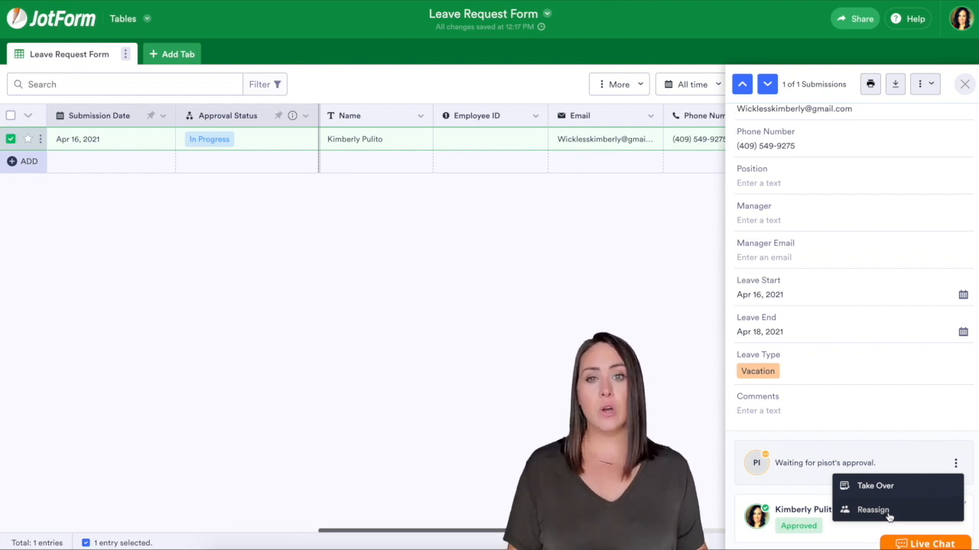
# Step: Take over pisot's pending task and approve the request on their behalf
pyautogui.click(875, 486)
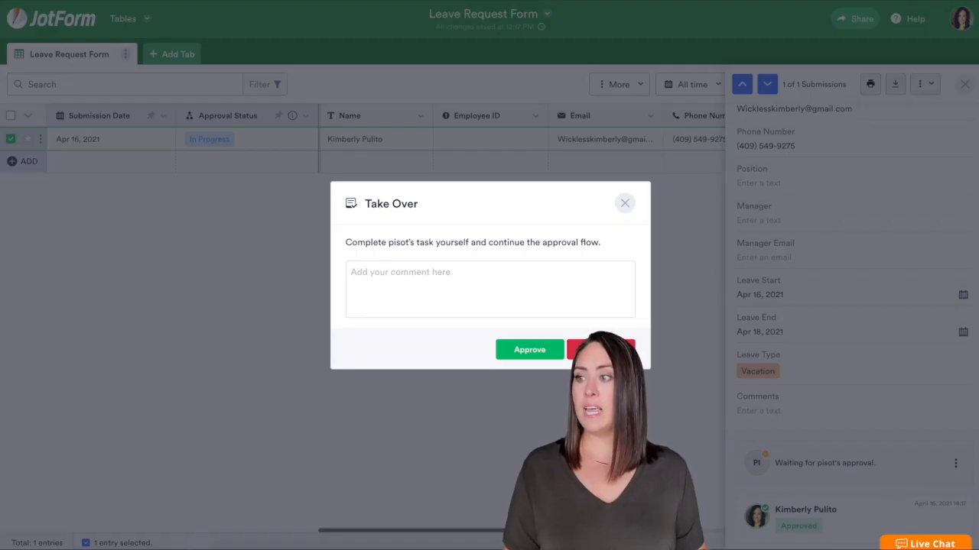
pyautogui.click(529, 350)
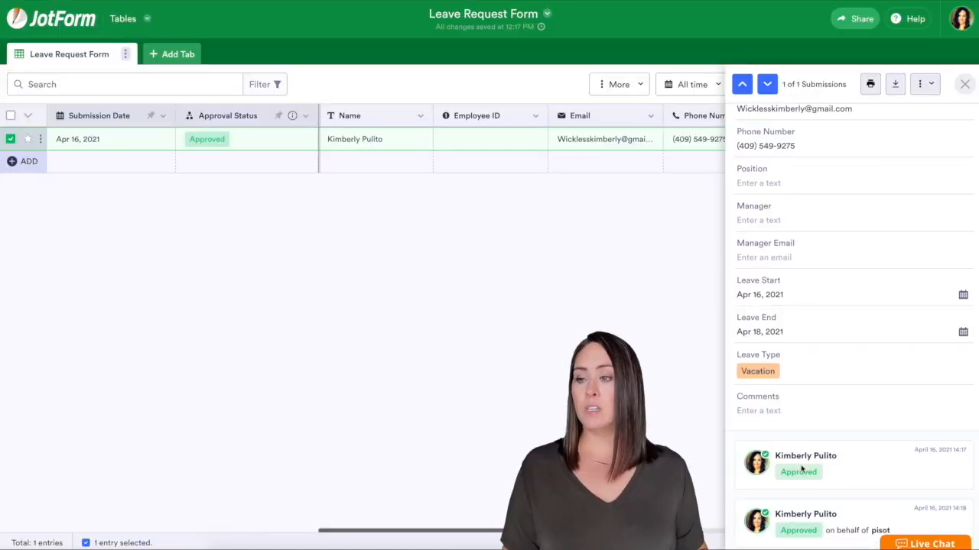
pyautogui.moveTo(831, 451)
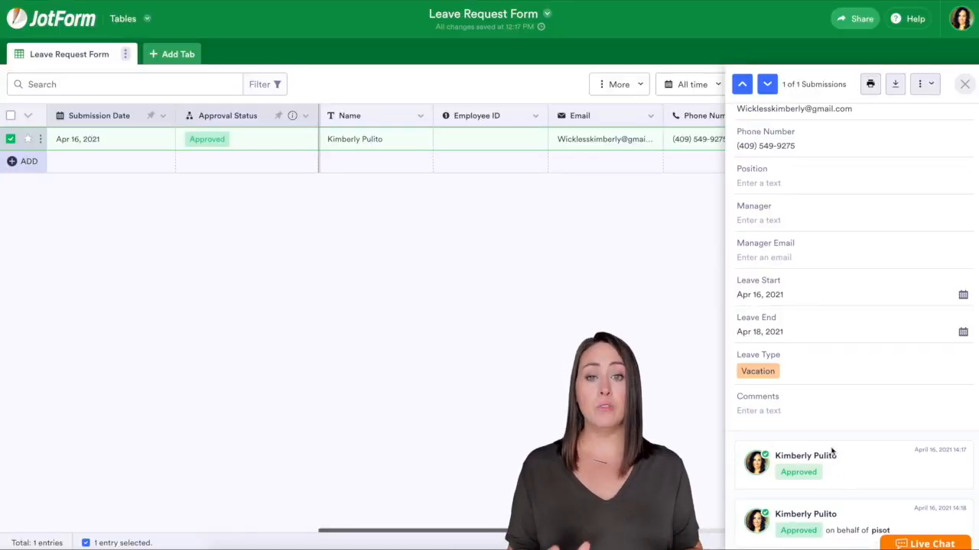